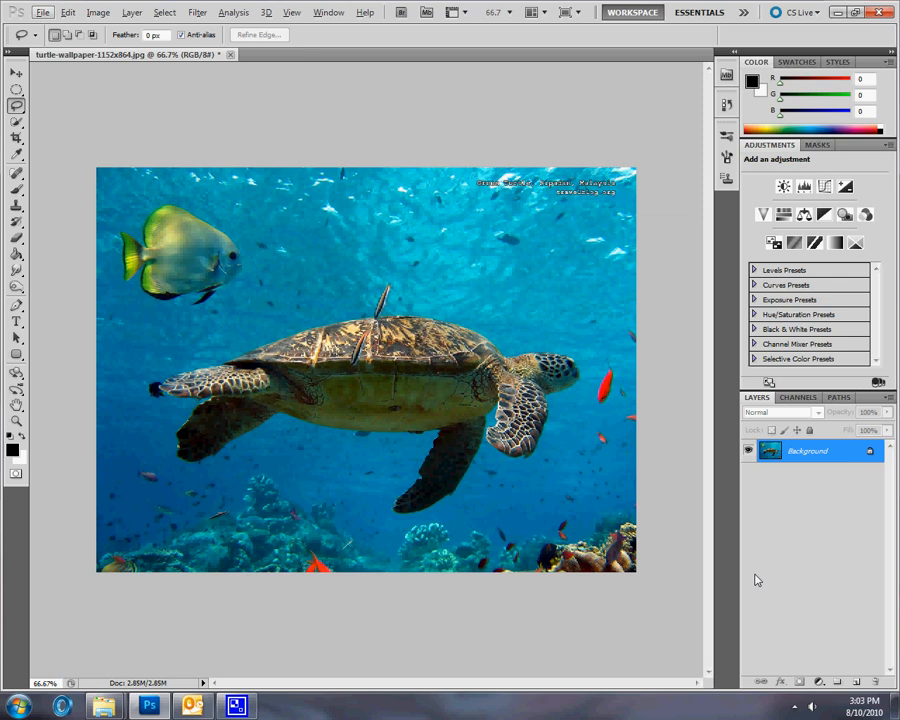
mouse_move(528, 320)
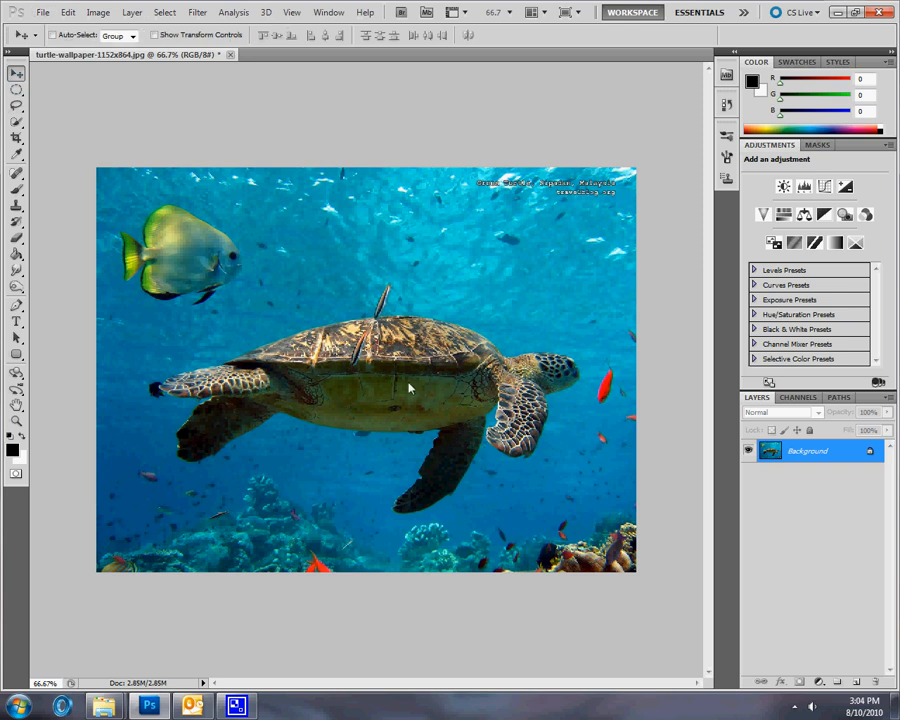
mouse_move(412, 388)
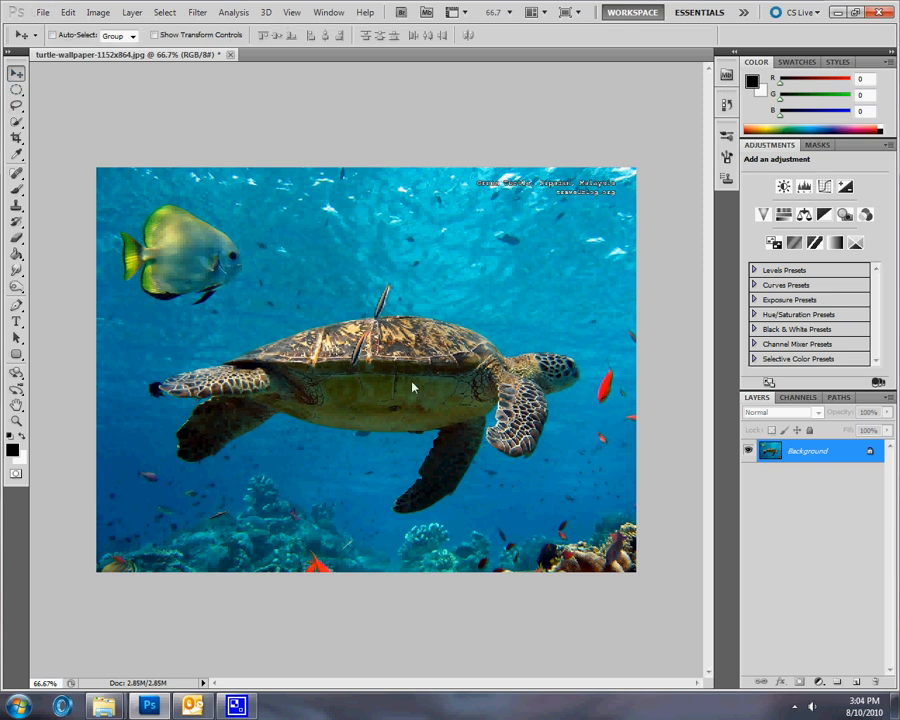
mouse_move(426, 390)
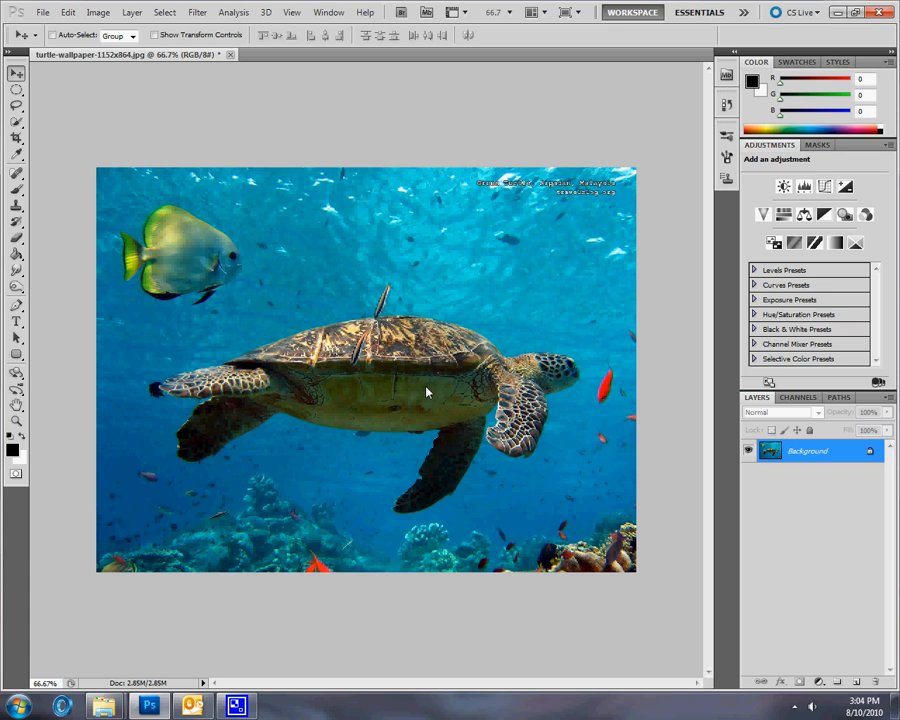
mouse_move(448, 362)
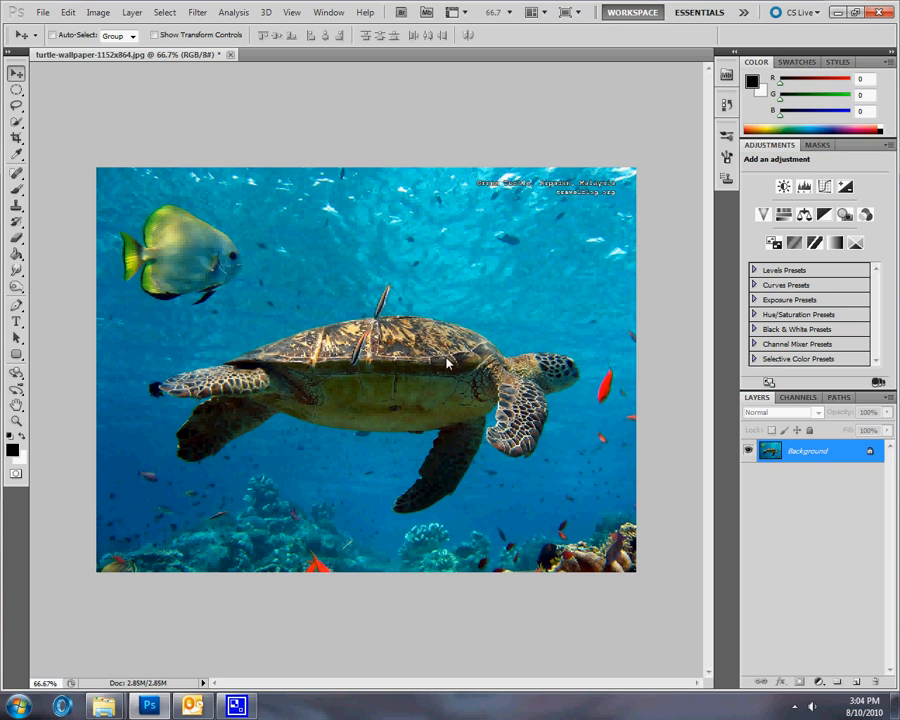
mouse_move(428, 496)
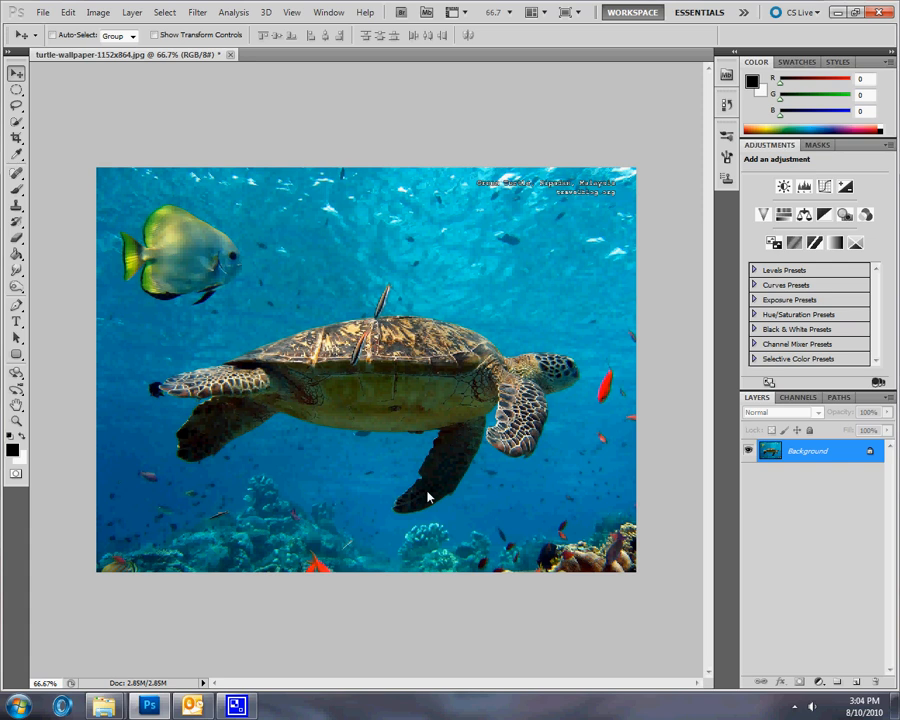
mouse_move(452, 402)
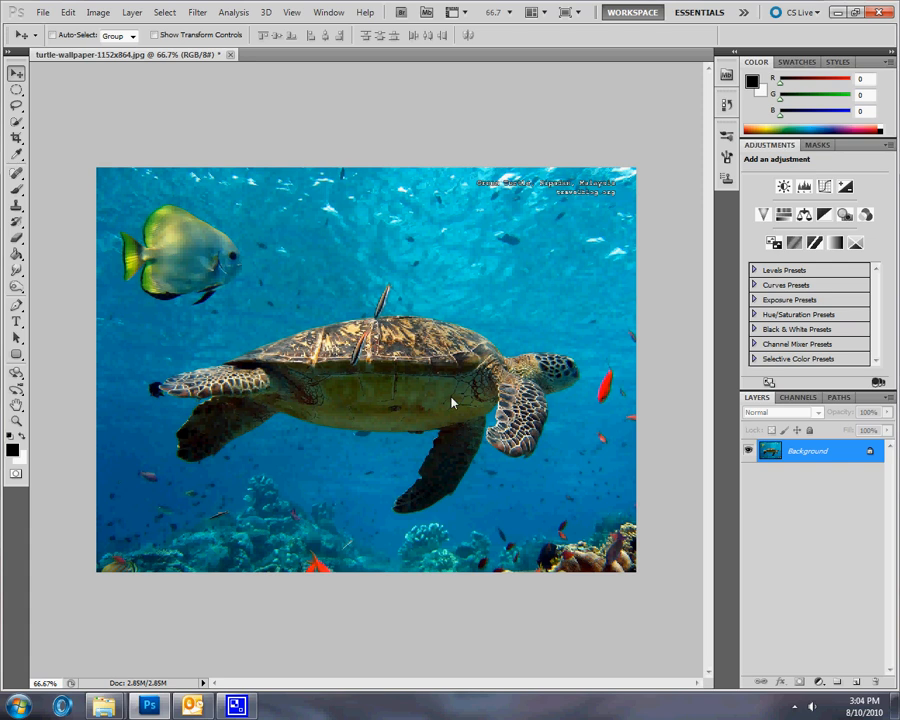
mouse_move(572, 362)
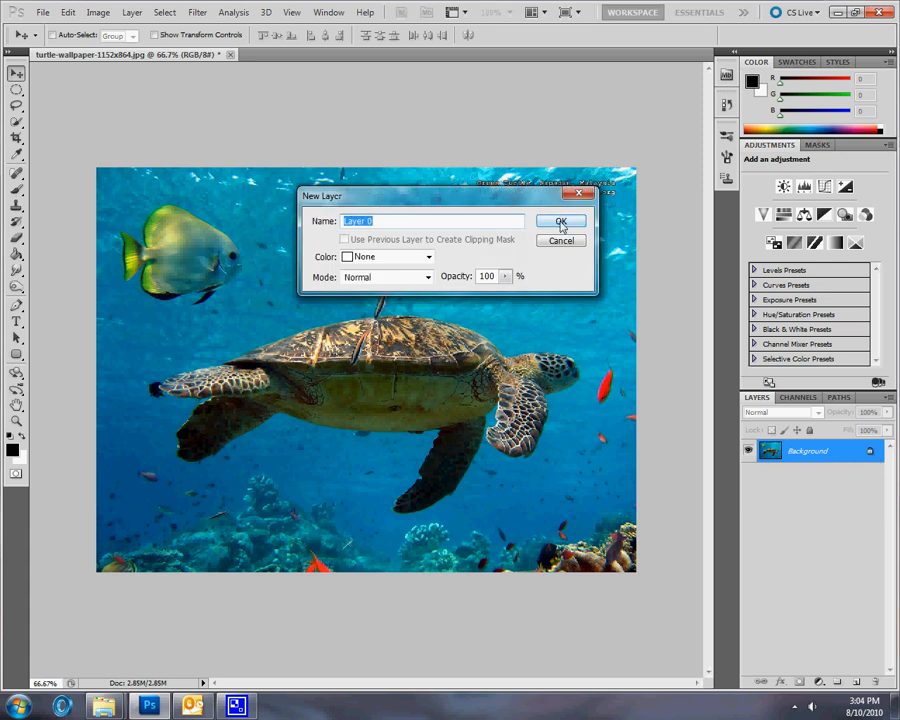
Convert the locked Background into an editable layer named Layer 0
left_click(560, 220)
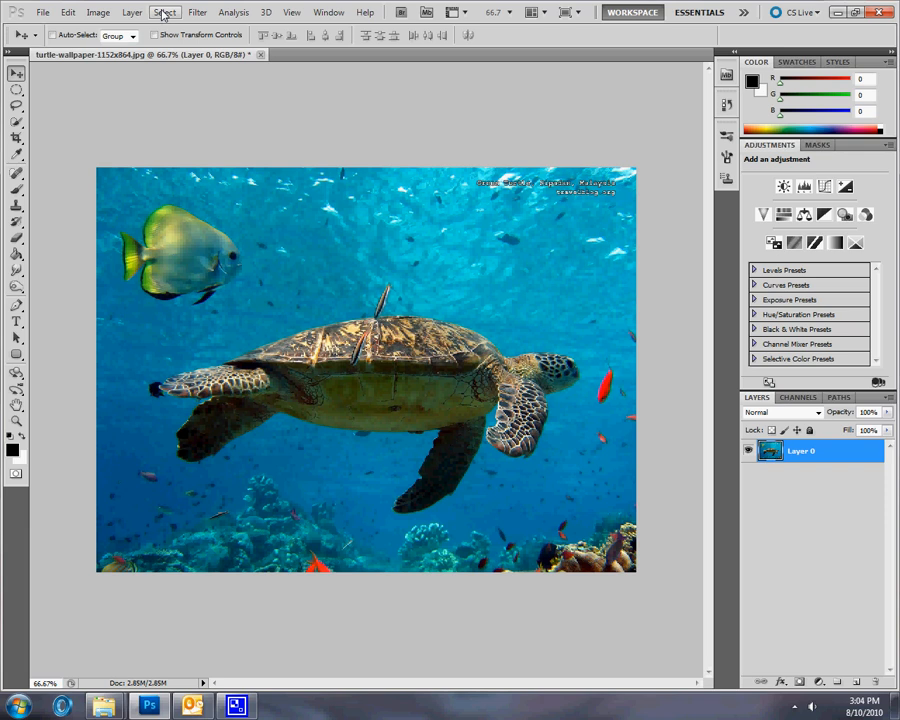
Select the whole canvas and erase the blue water, leaving turtle and fish on transparency
left_click(164, 12)
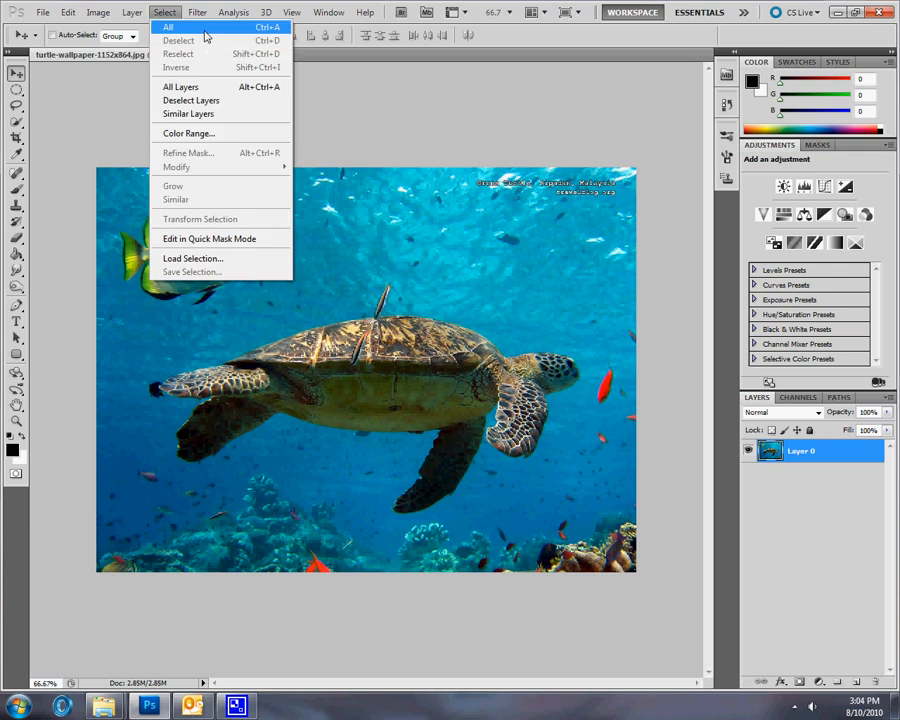
left_click(168, 28)
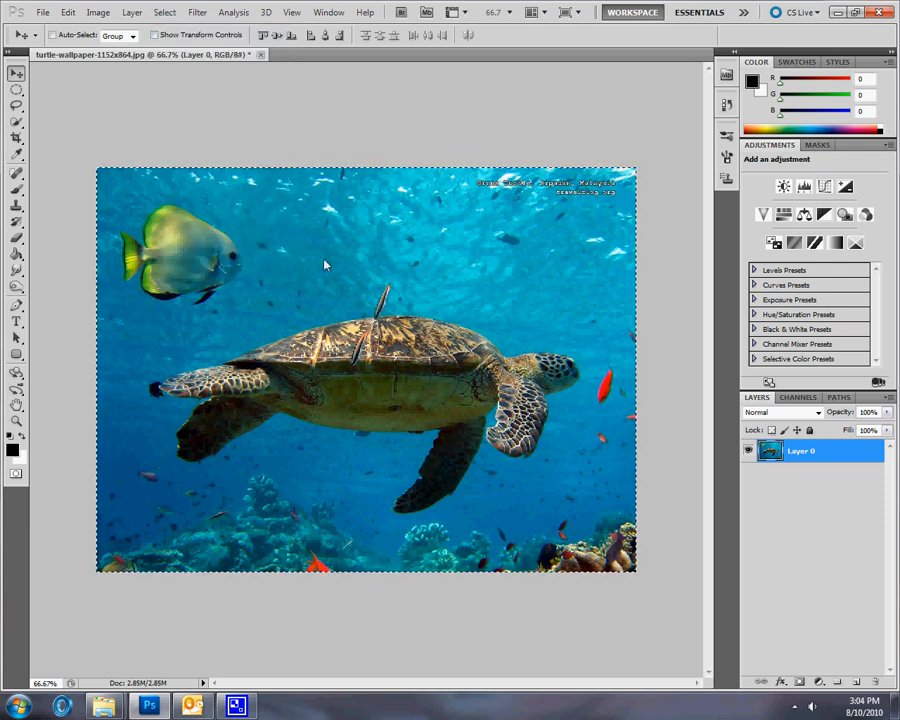
left_click(16, 122)
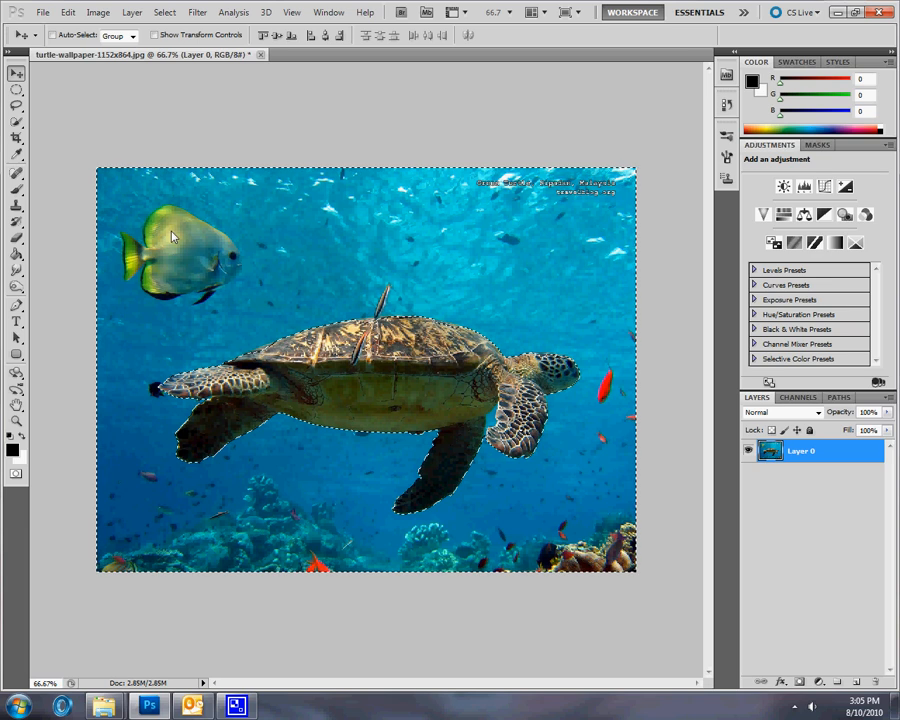
left_click(16, 122)
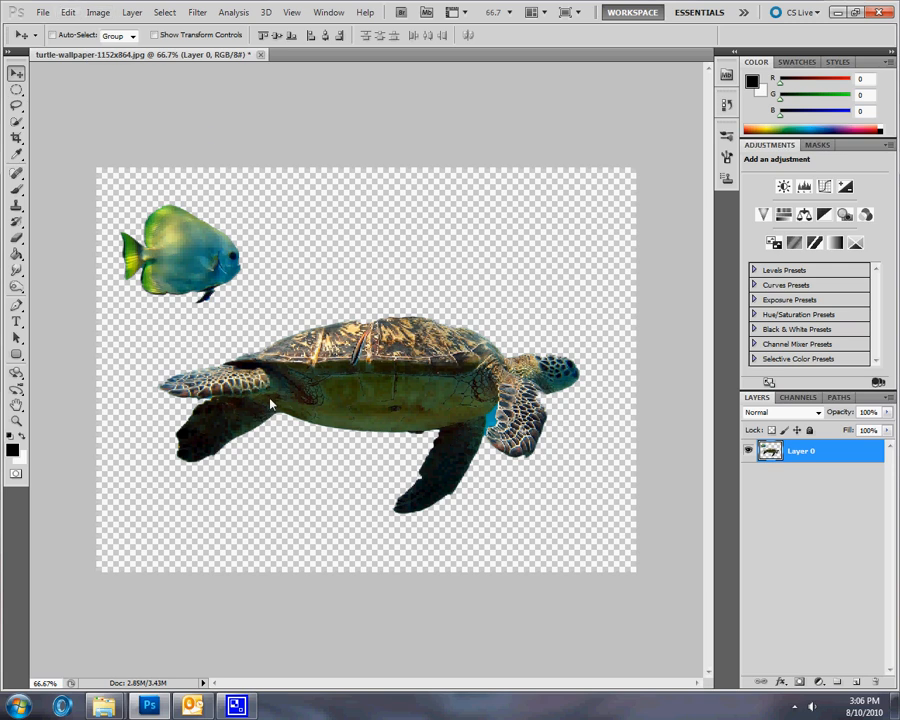
Save the cut-out as a PNG on the Desktop with default PNG options
left_click(44, 12)
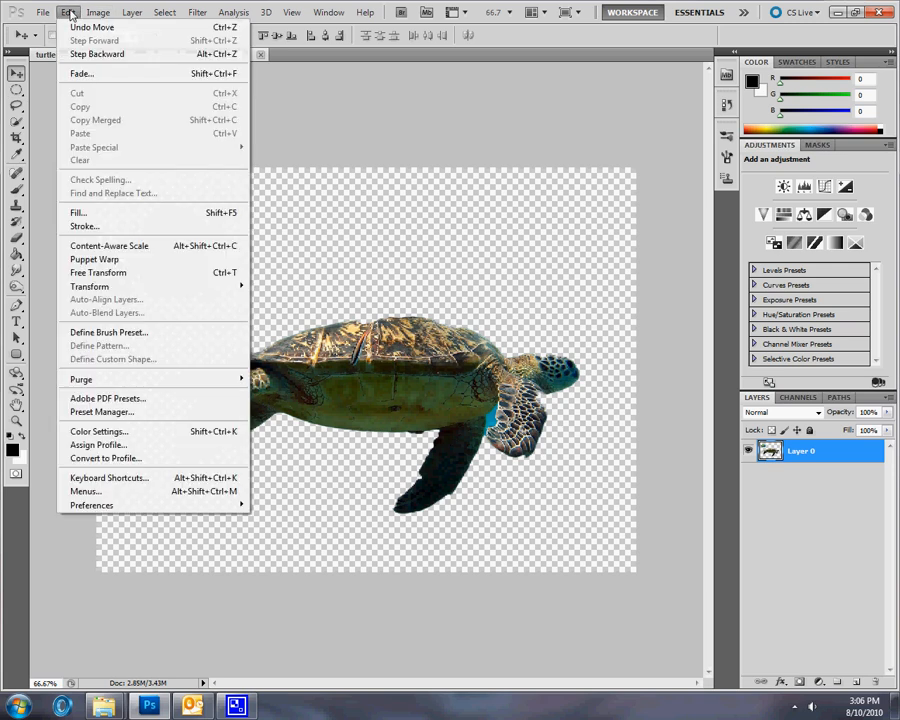
left_click(44, 12)
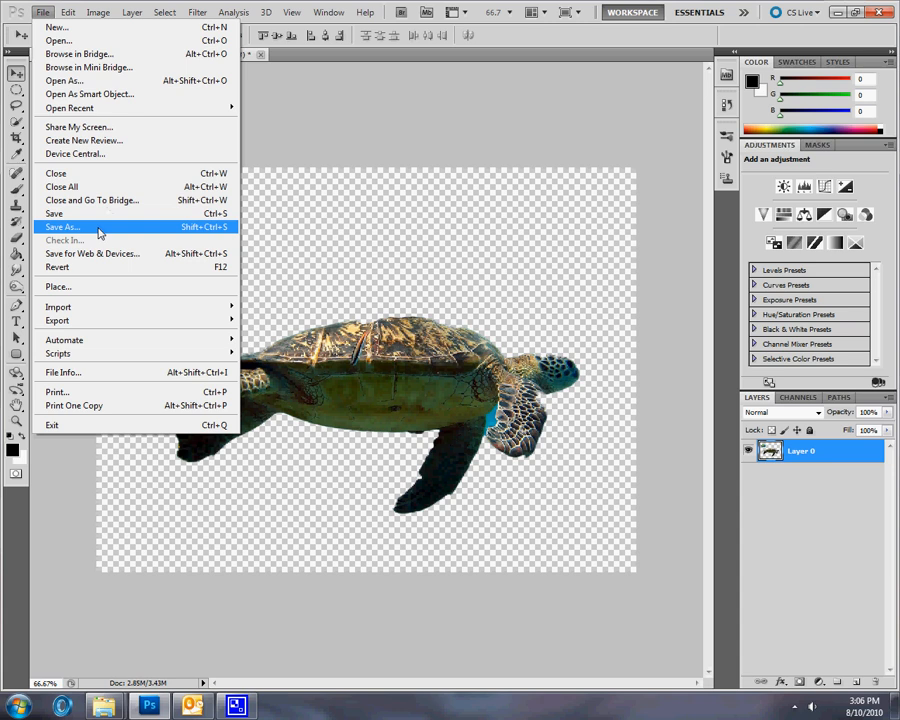
left_click(64, 226)
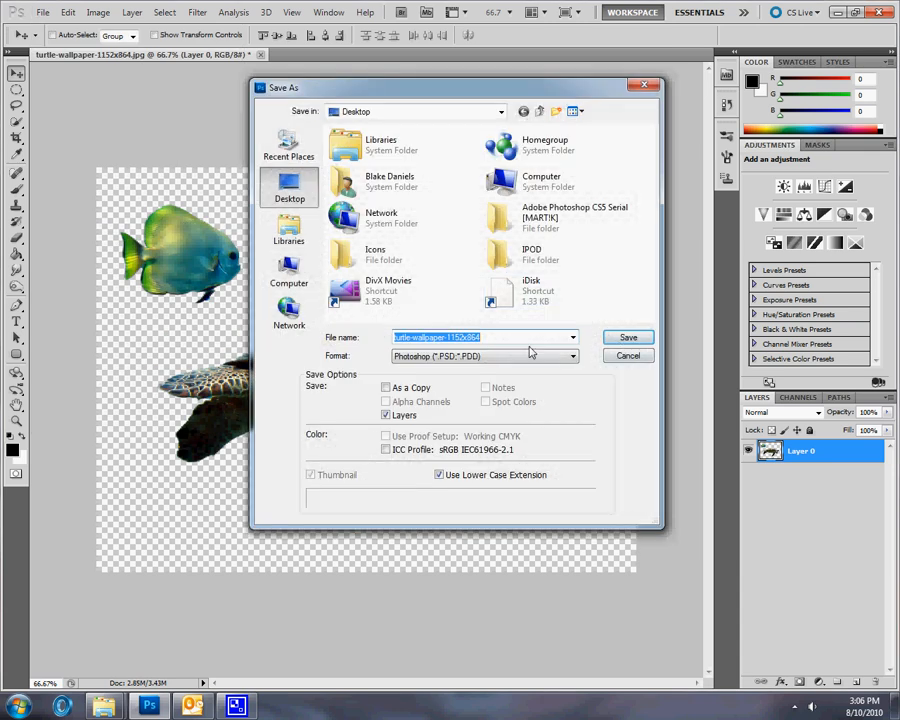
left_click(484, 356)
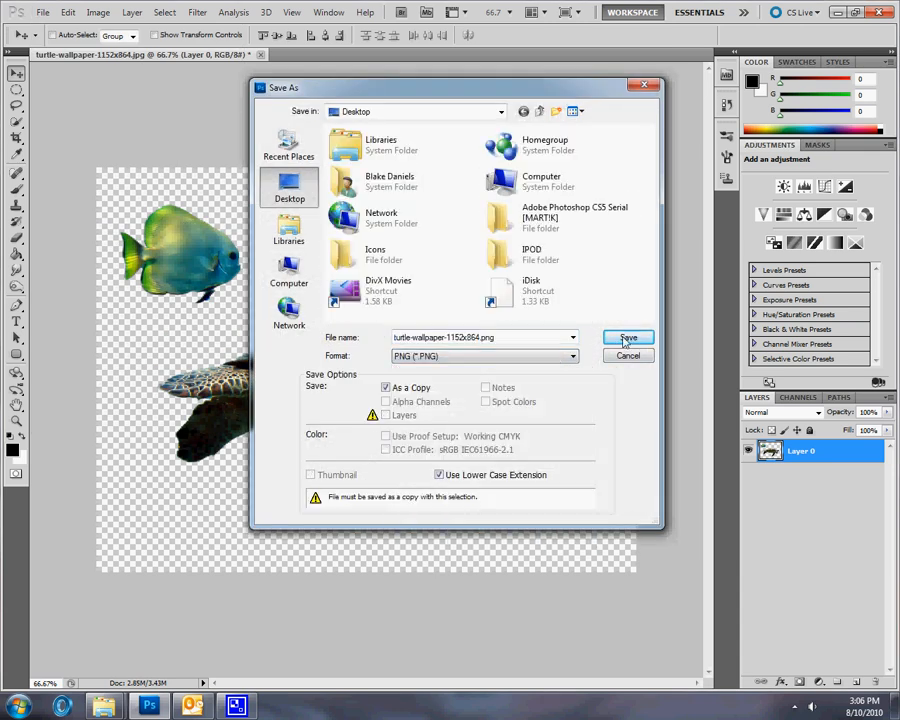
left_click(628, 336)
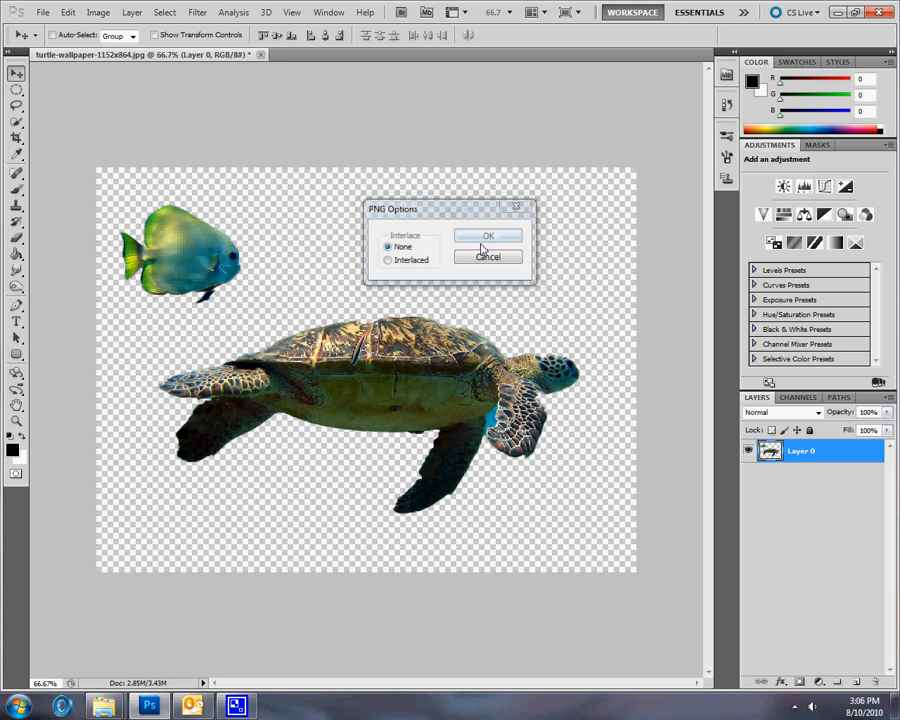
left_click(488, 236)
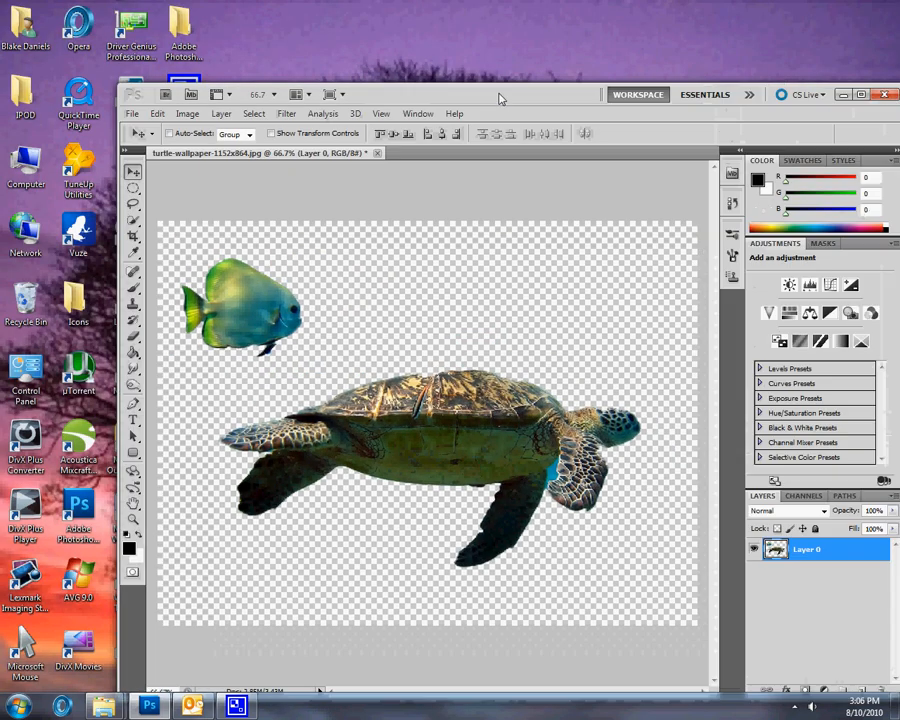